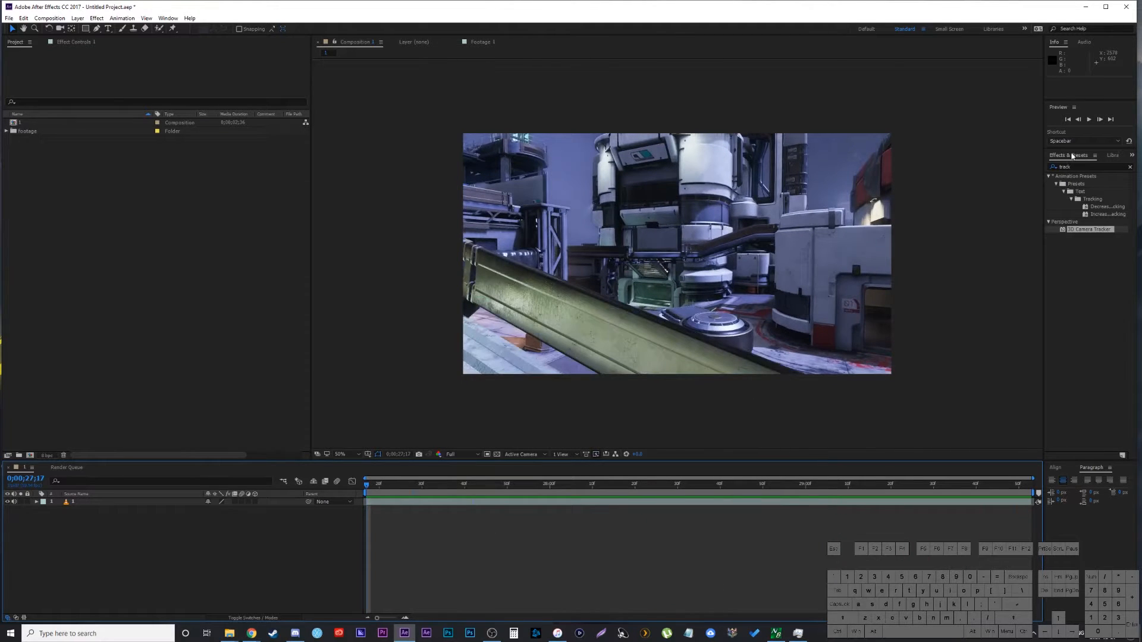
Apply Perspective > 3D Camera Tracker to the gameplay footage layer and let it analyze.
click(1086, 229)
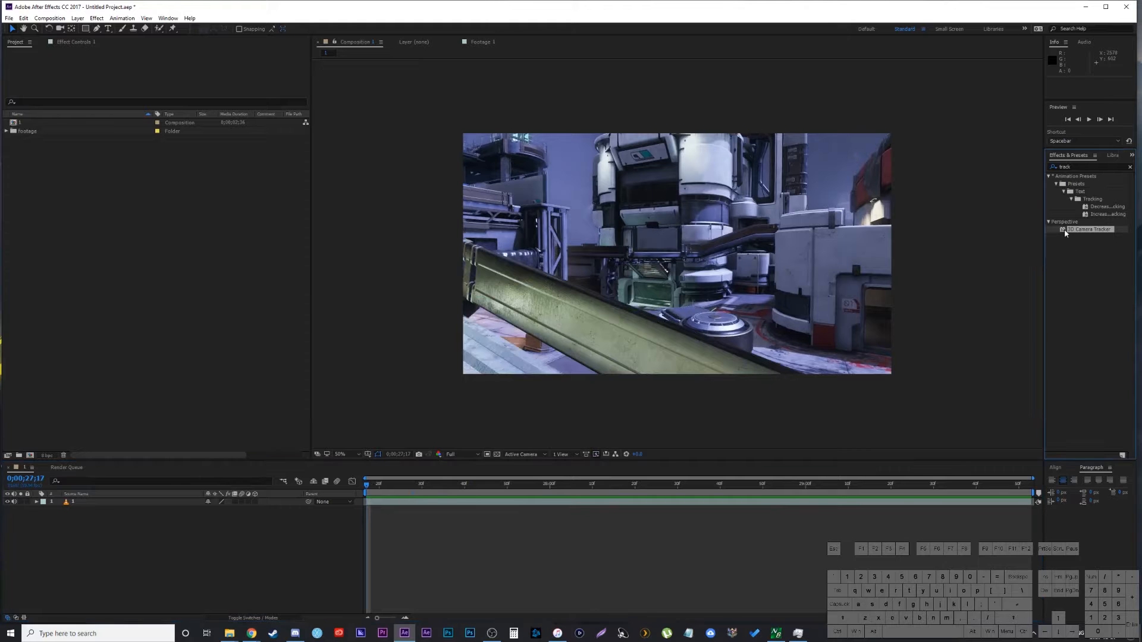
double_click(1088, 229)
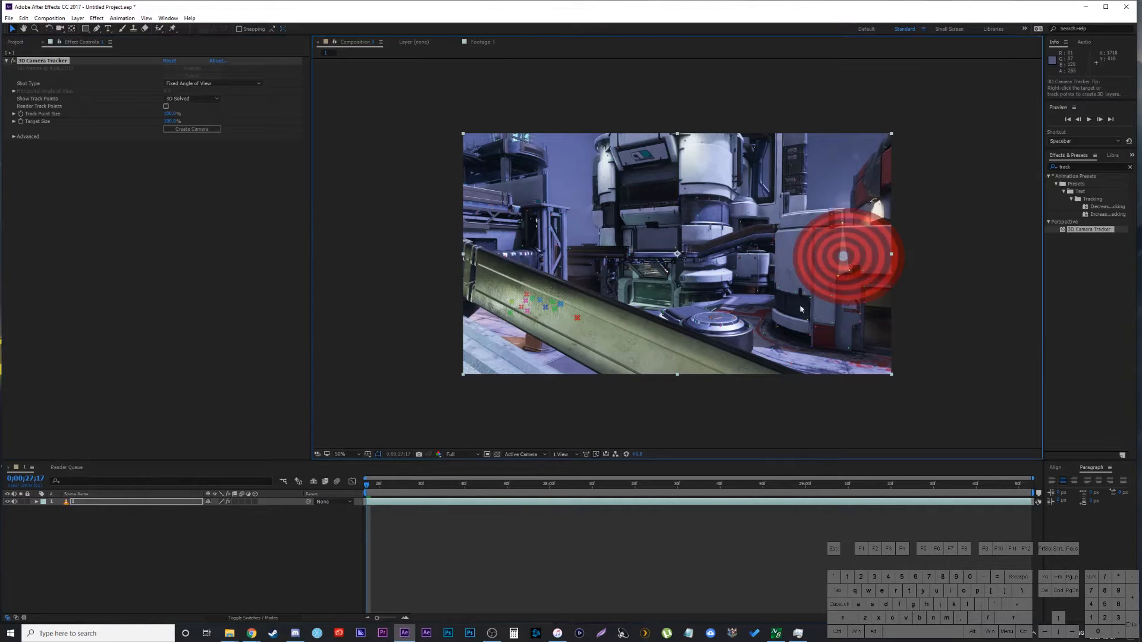
Select floor track points in front of the machinery and create a null and camera there.
click(719, 485)
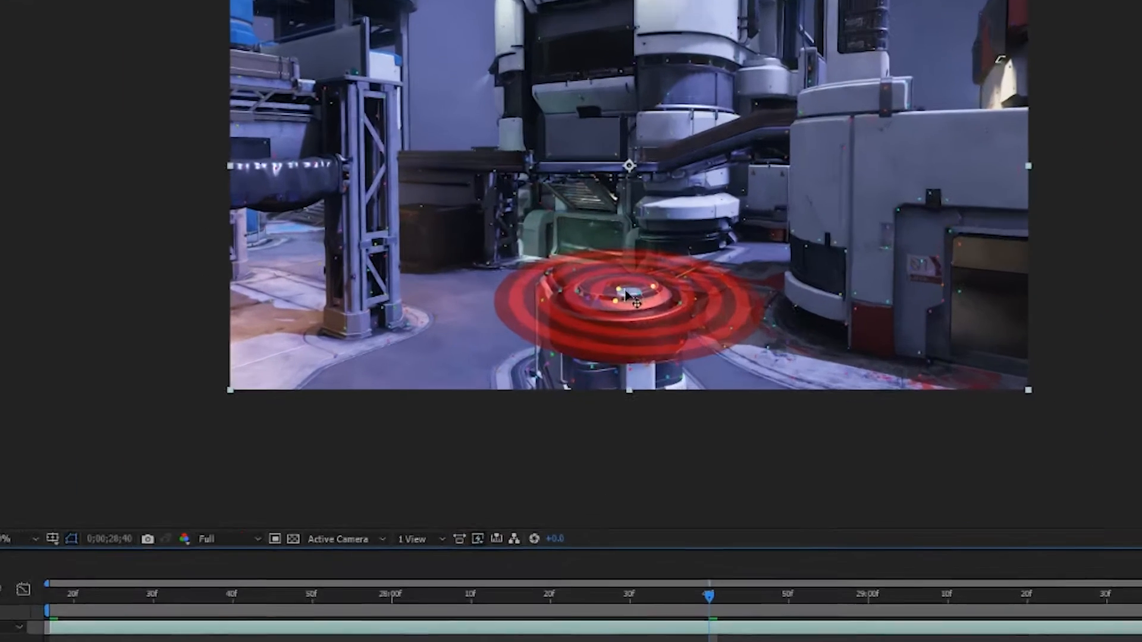
right_click(632, 302)
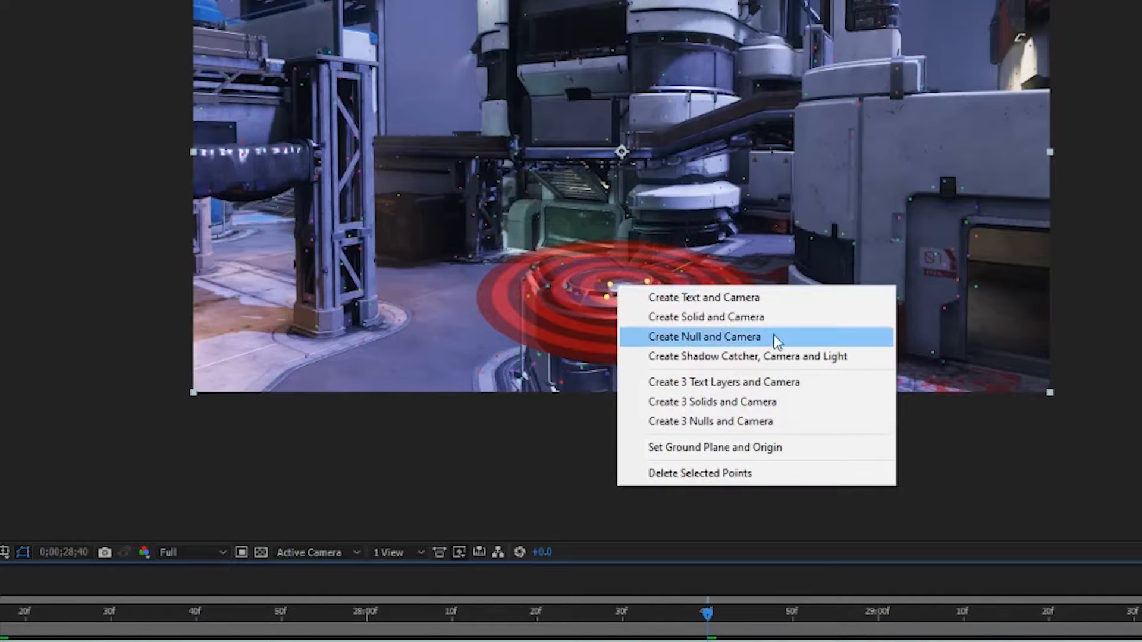
mouse_move(733, 350)
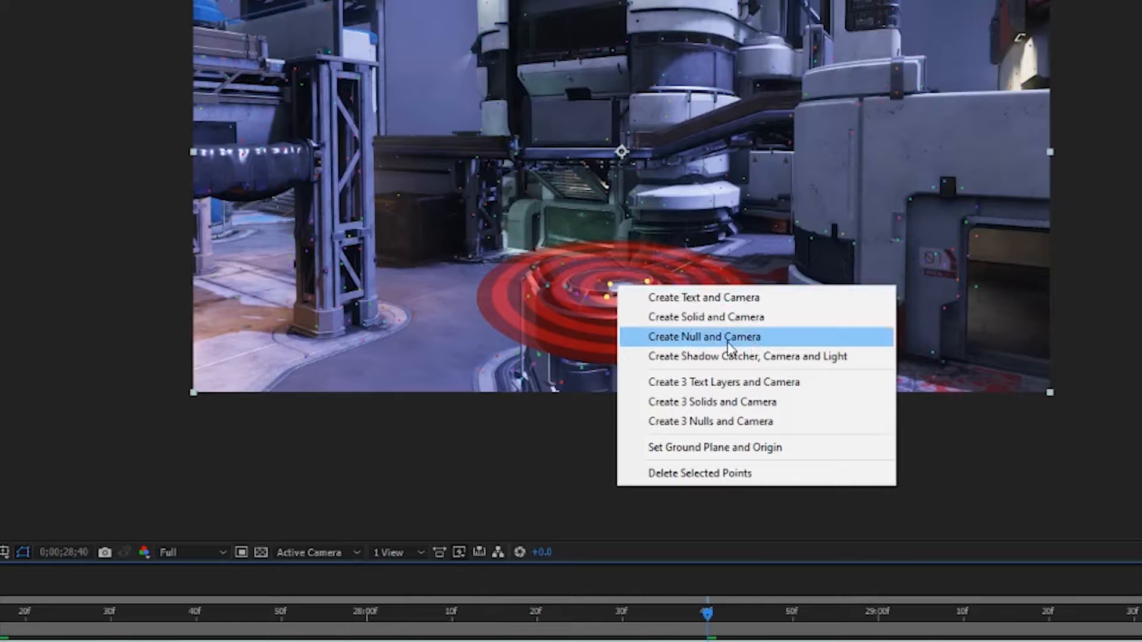
click(705, 337)
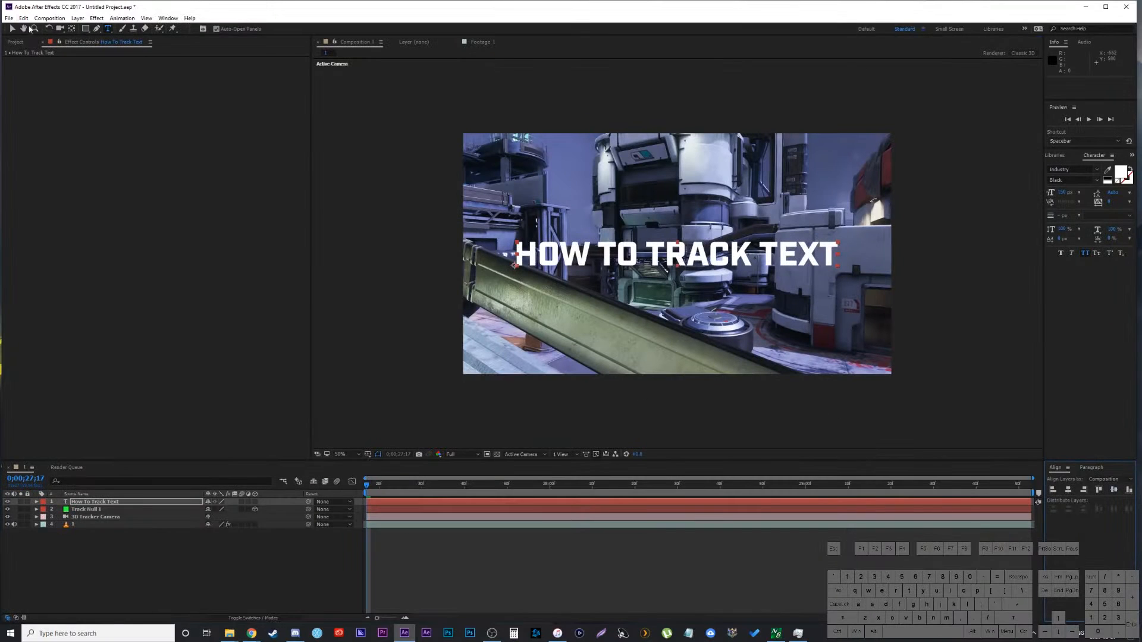
Pre-compose the How To Track Text layer into 'How To Track Text Comp 1'.
right_click(95, 502)
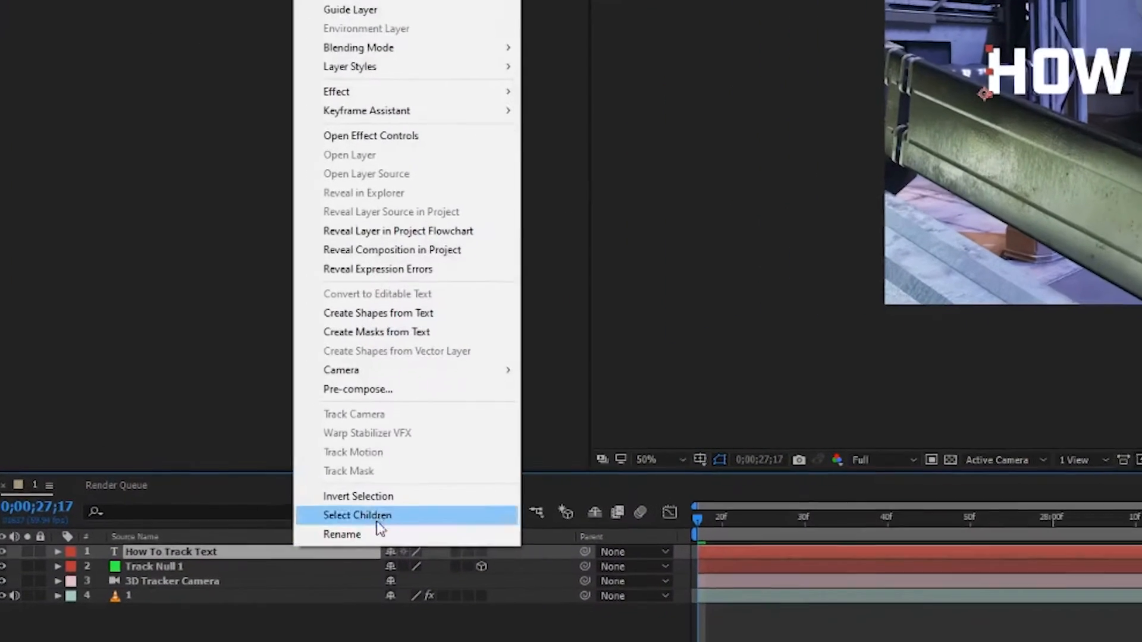
click(358, 389)
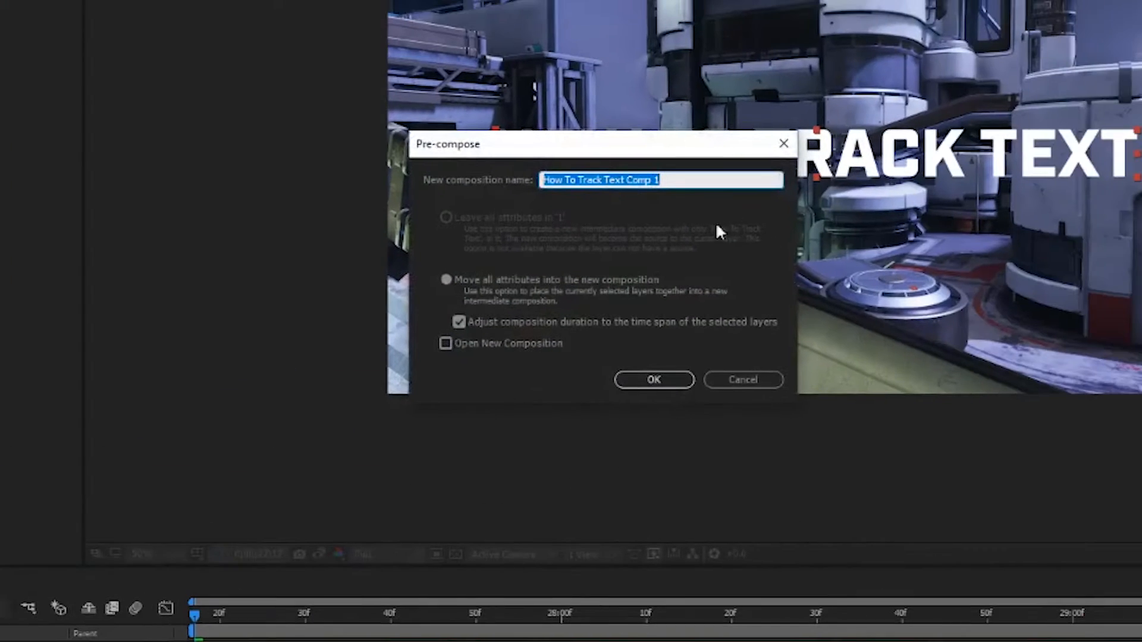
click(653, 380)
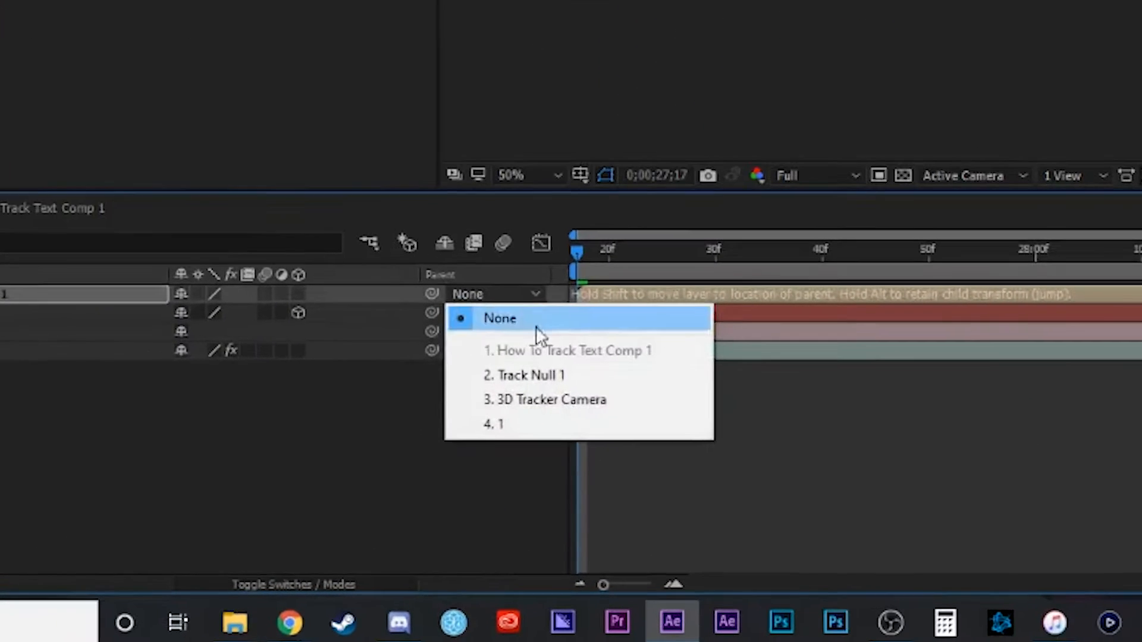
Set the parent of How To Track Text Comp 1 to 2. Track Null 1.
click(525, 375)
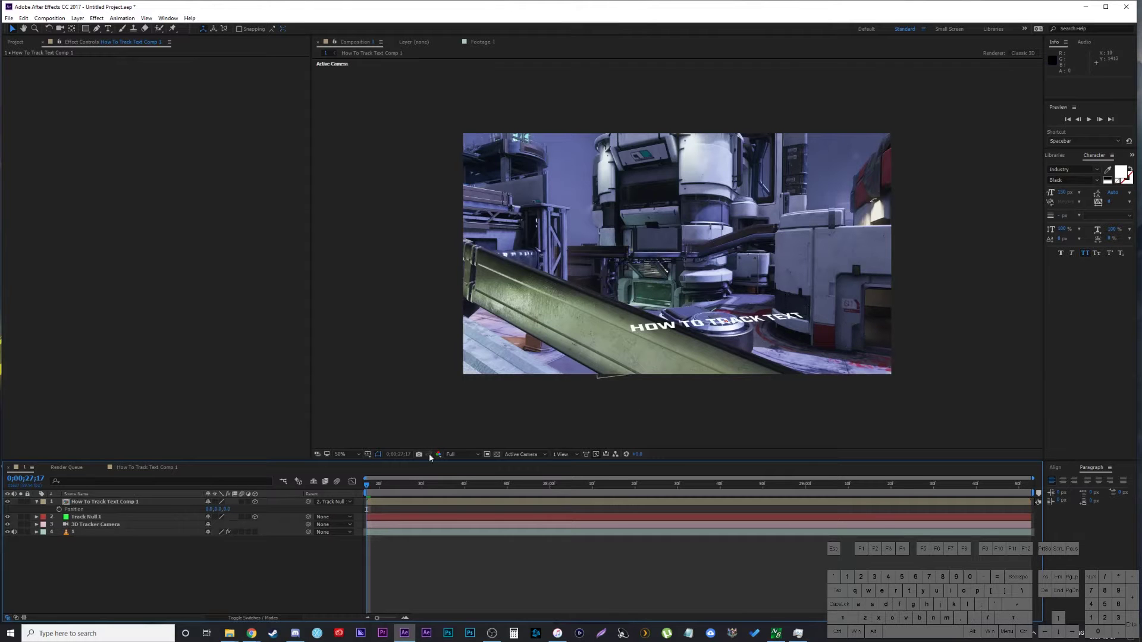
click(848, 484)
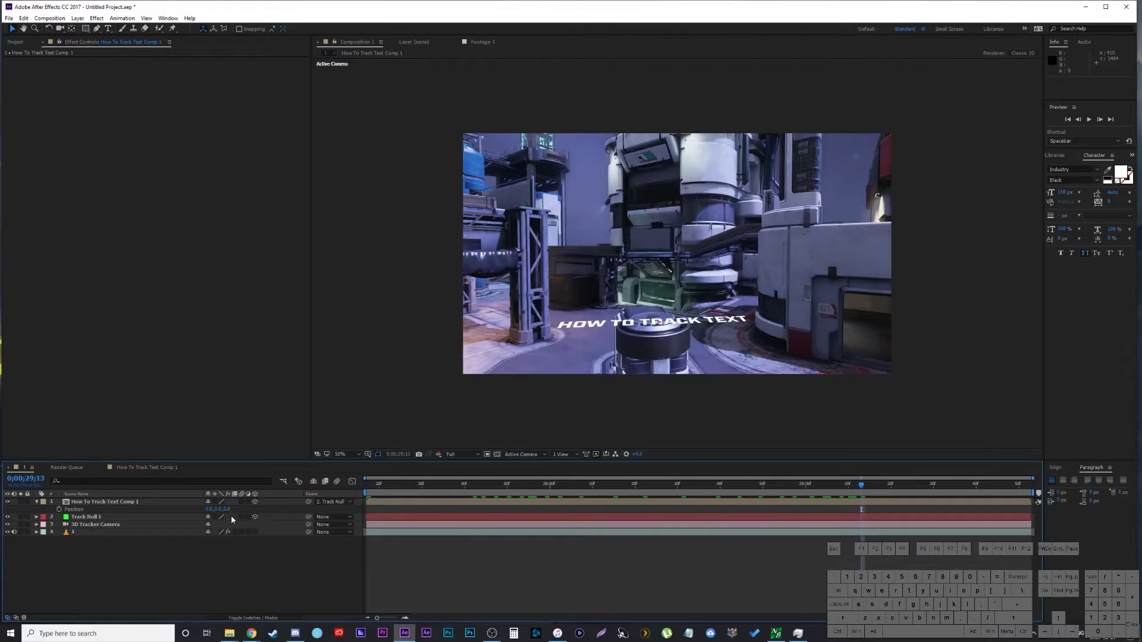
Stand the text comp upright by adjusting its X Rotation and Position, then preview it.
click(106, 502)
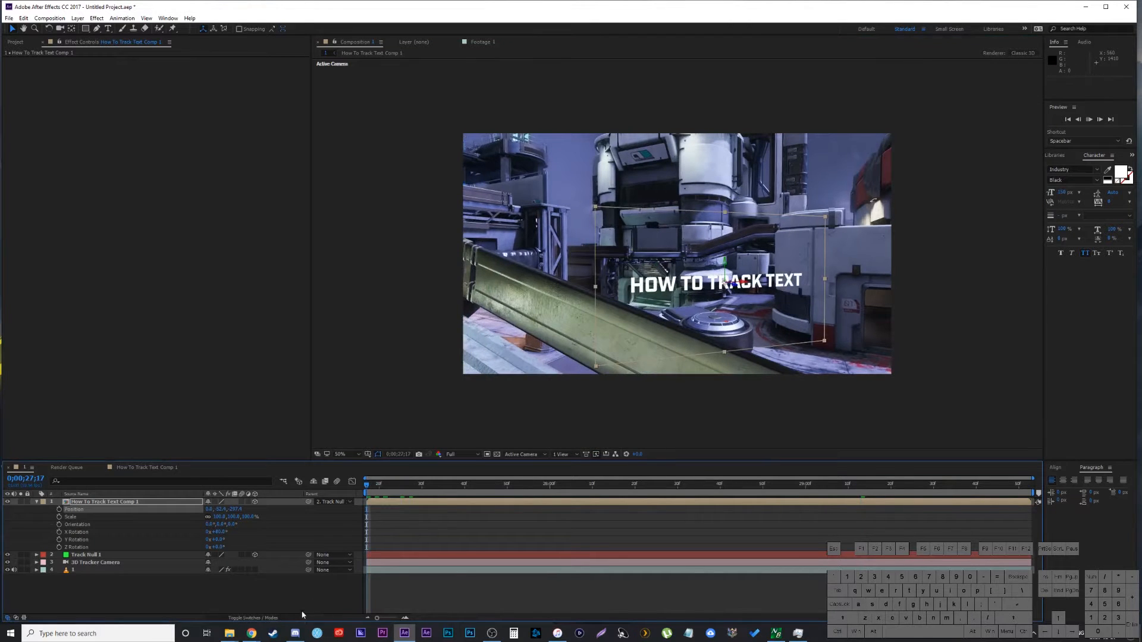
key(Space)
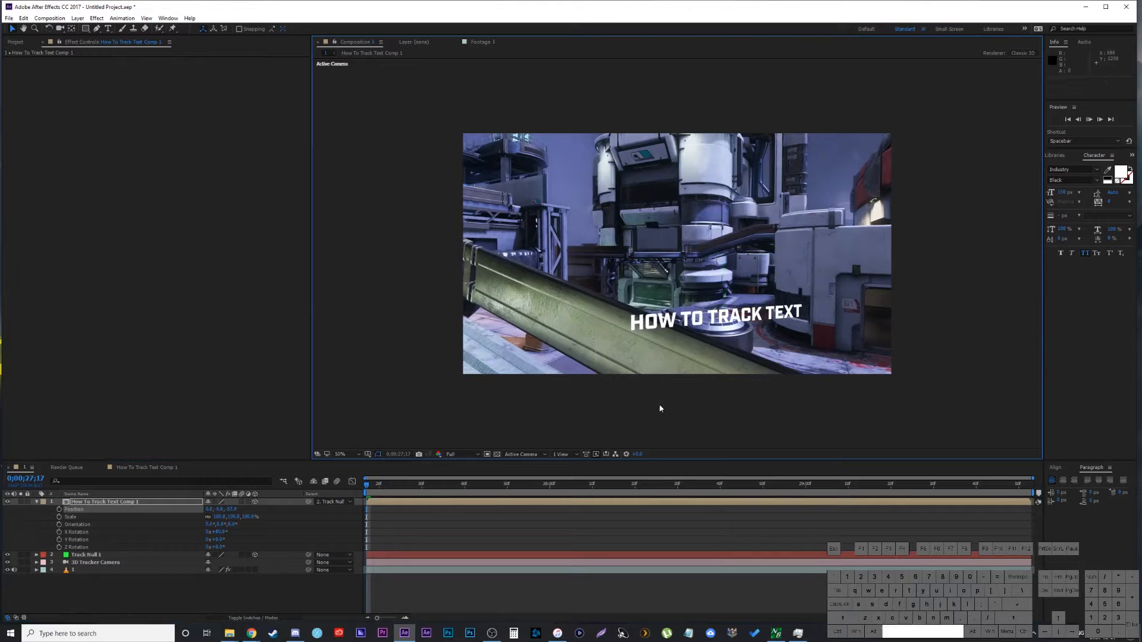
click(698, 484)
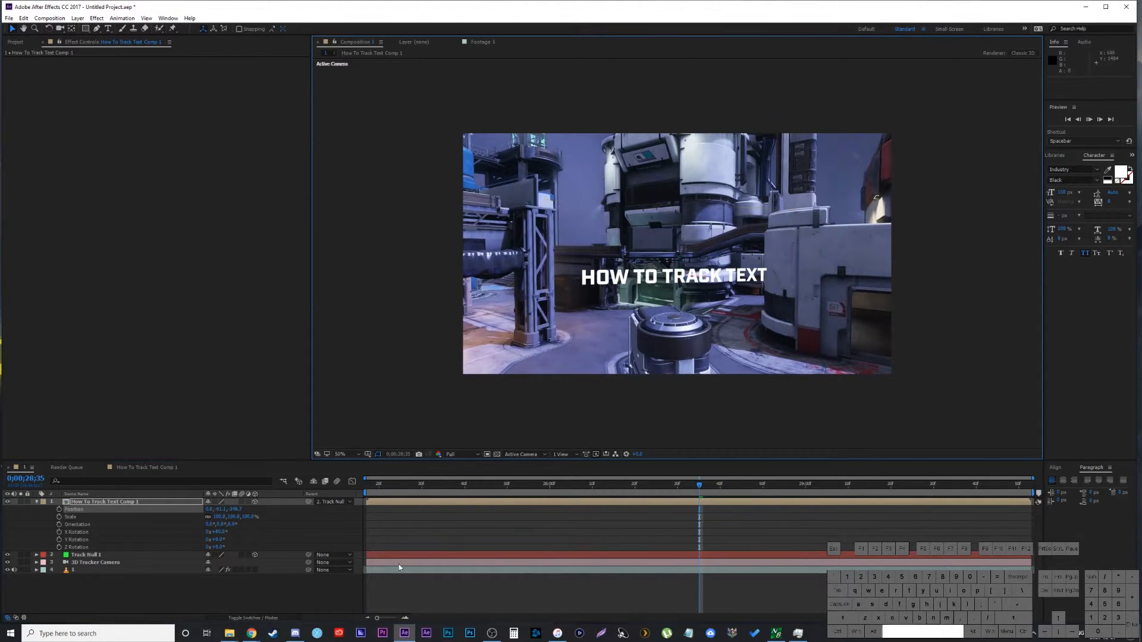
key(Space)
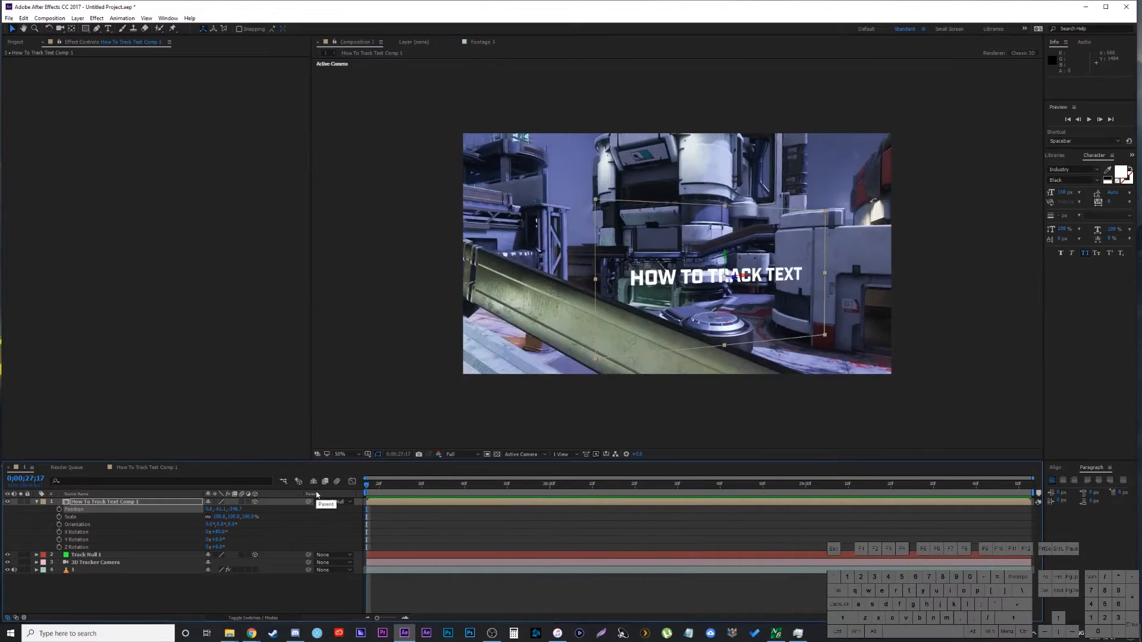
Split the title into a light 'HOW TO TRACK' above bold 'TEXT', scale it up, and preview.
click(333, 502)
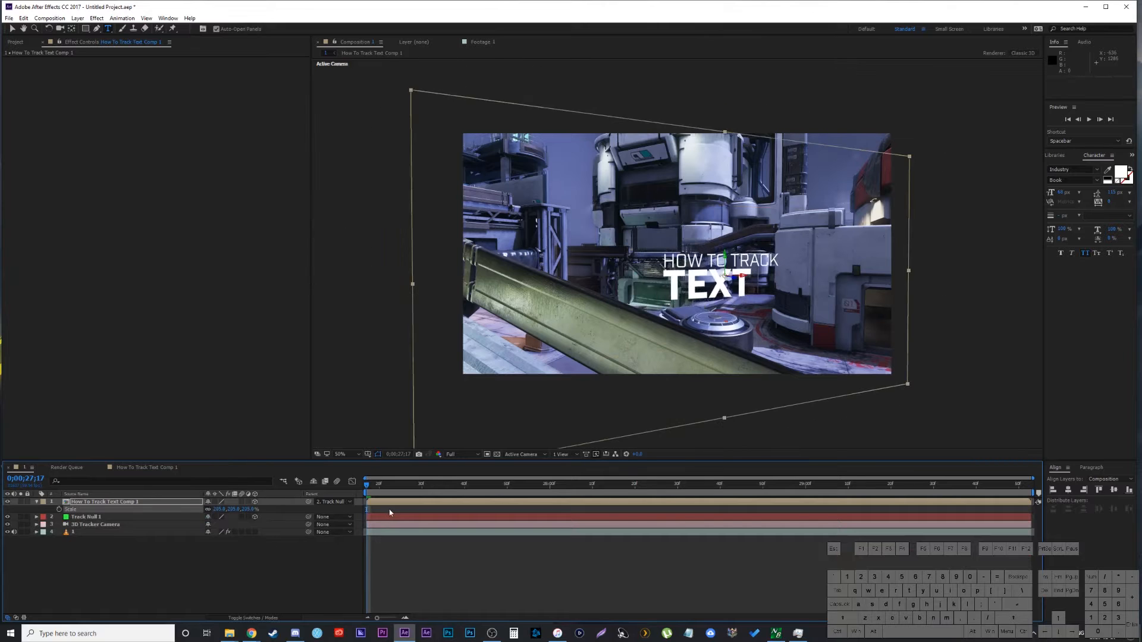
key(Space)
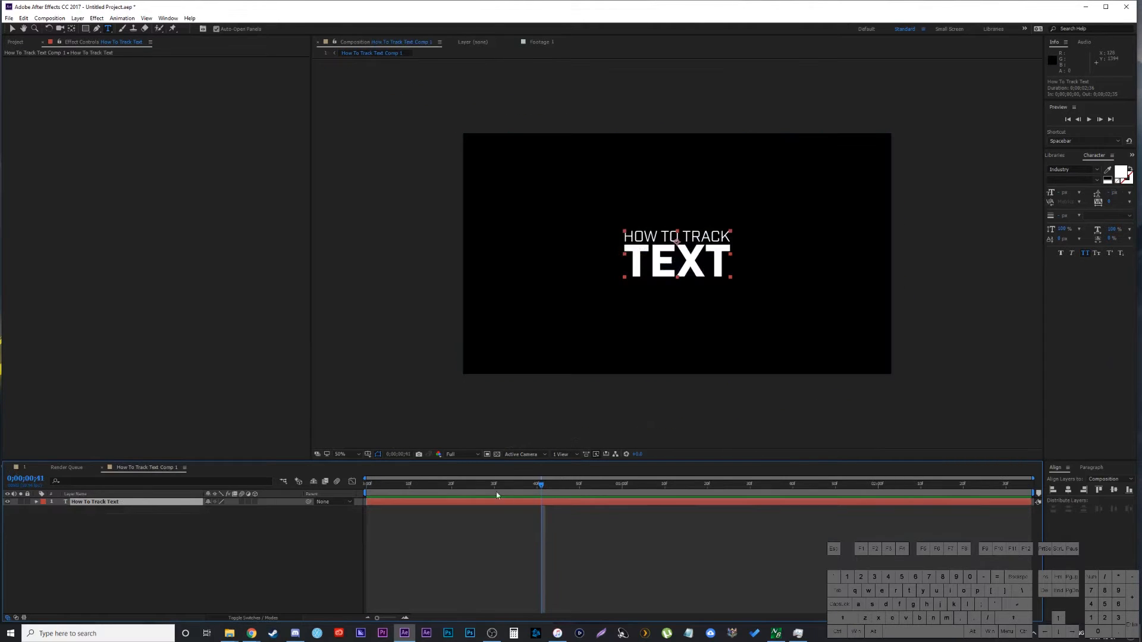
Add a keyframed Character Offset animator to the title text, then return to Composition 1.
click(596, 387)
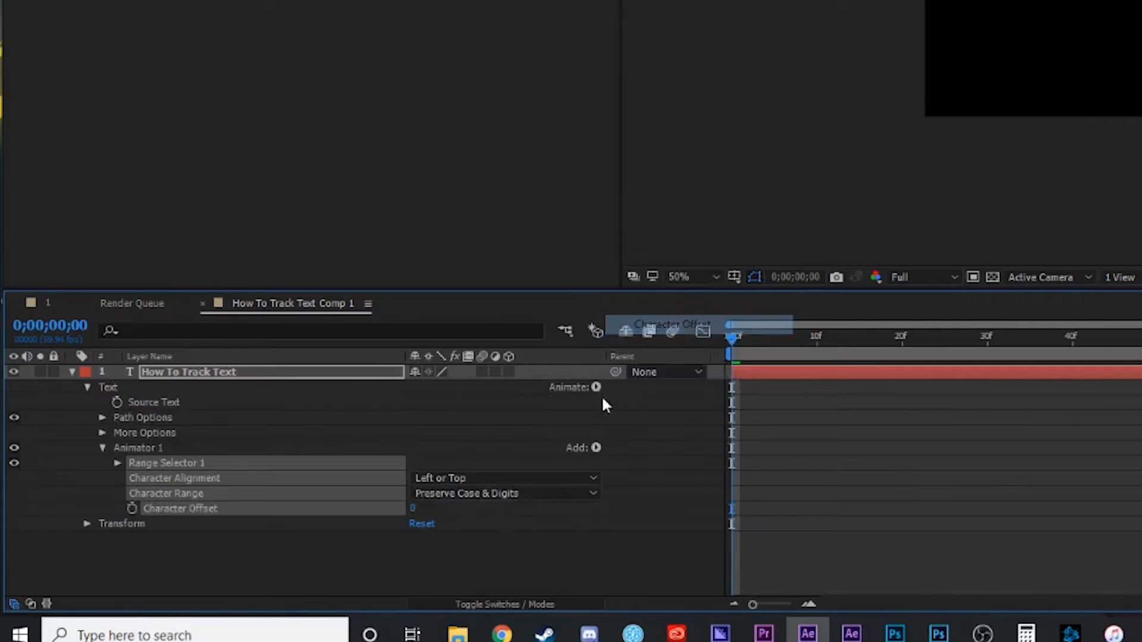
click(596, 448)
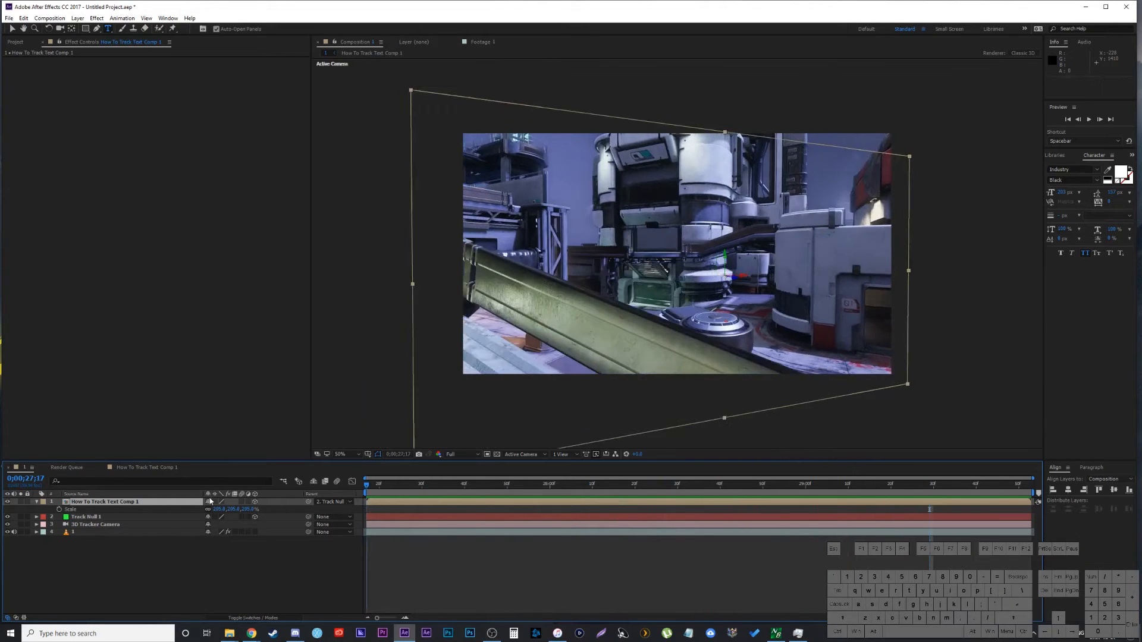
click(801, 484)
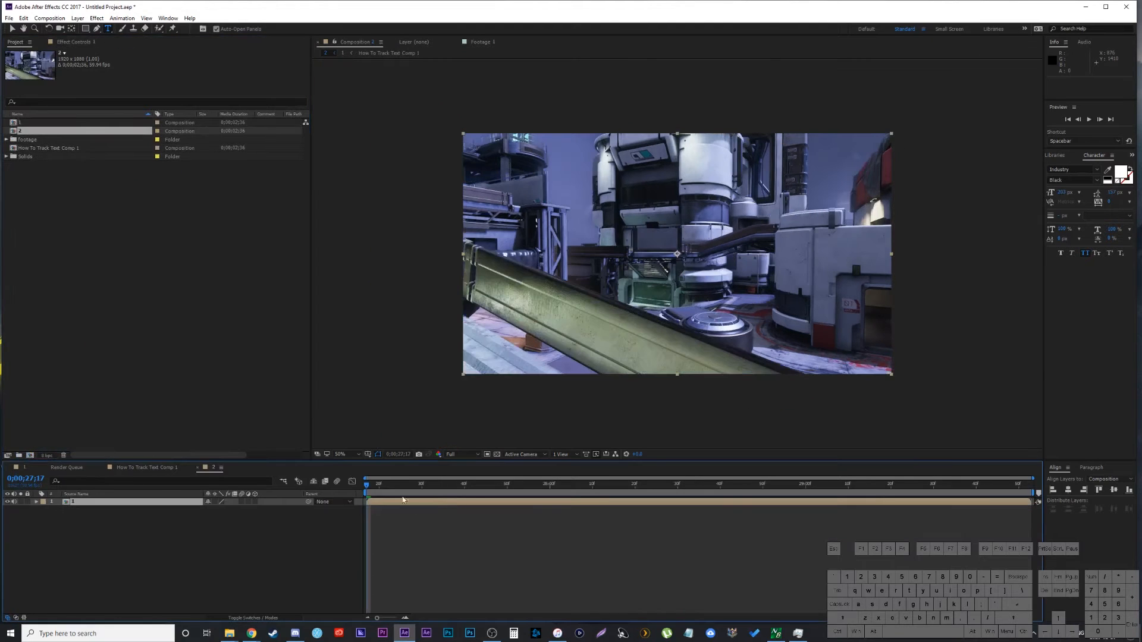
mouse_move(407, 519)
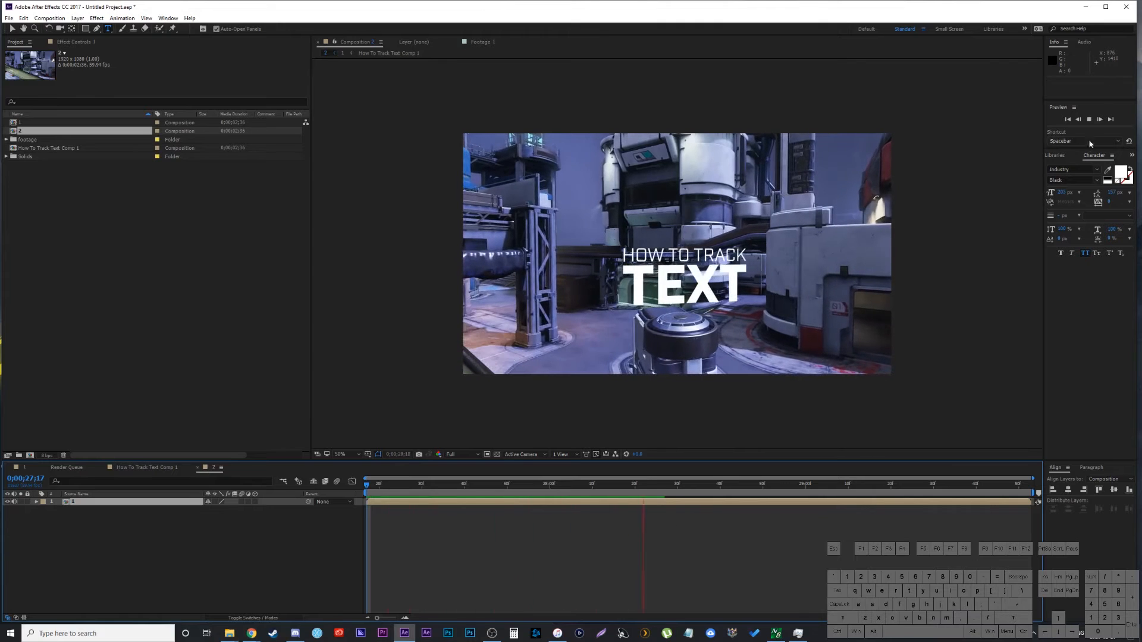
Stop the Composition 2 preview after watching the title ride with the footage.
click(1055, 156)
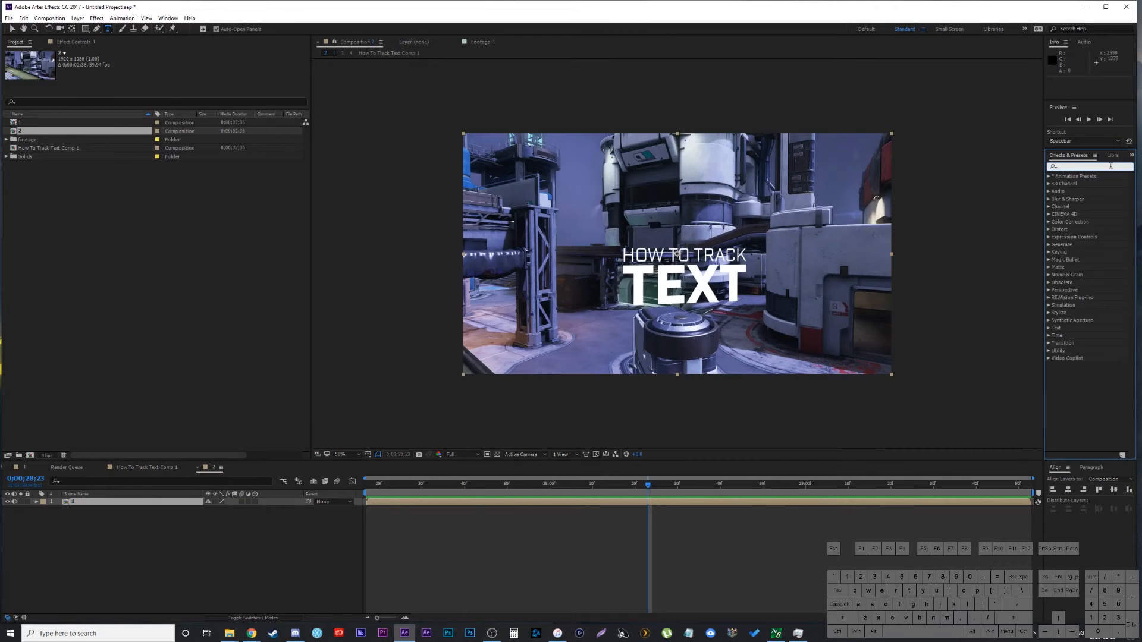
Apply Wiggle position and rotation presets with lowered amounts, then preview the camera shake.
text(wigg)
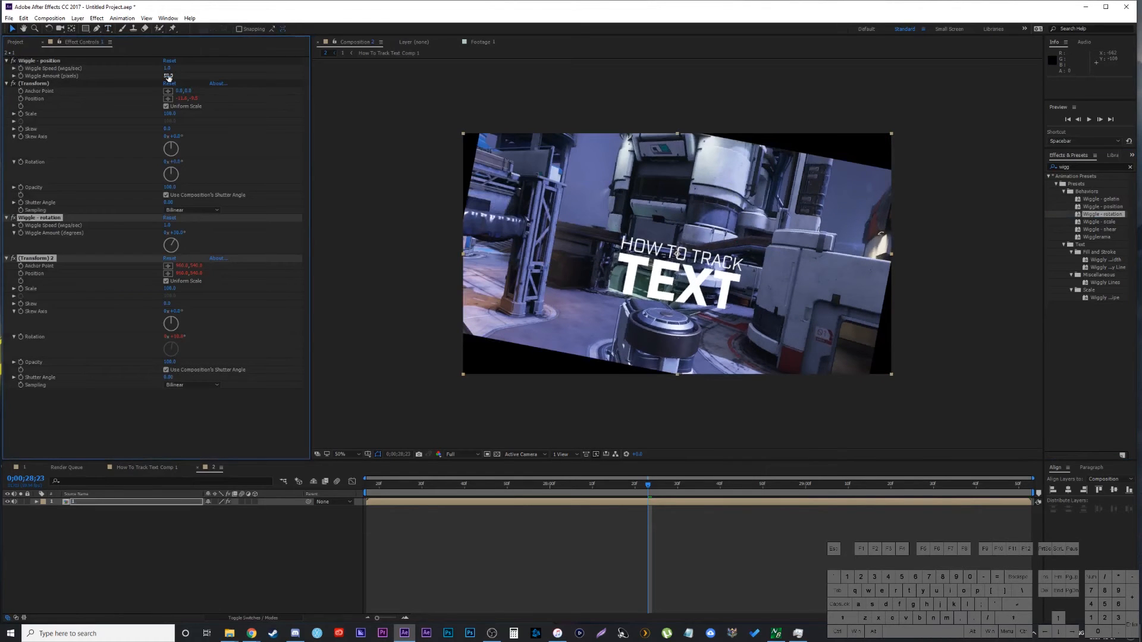
click(169, 77)
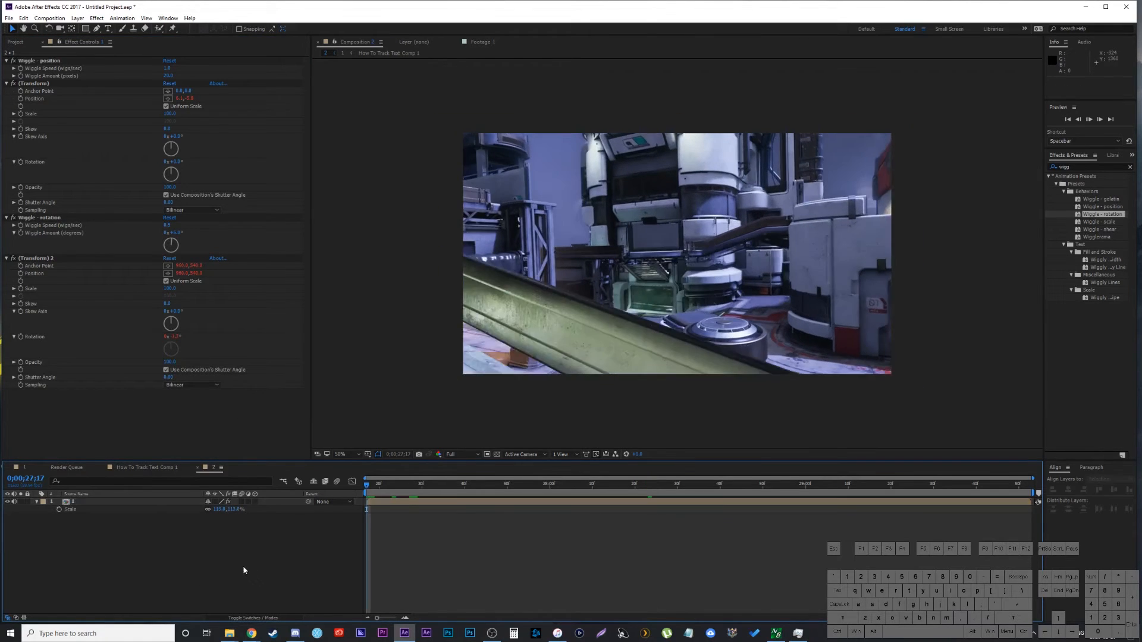
key(Space)
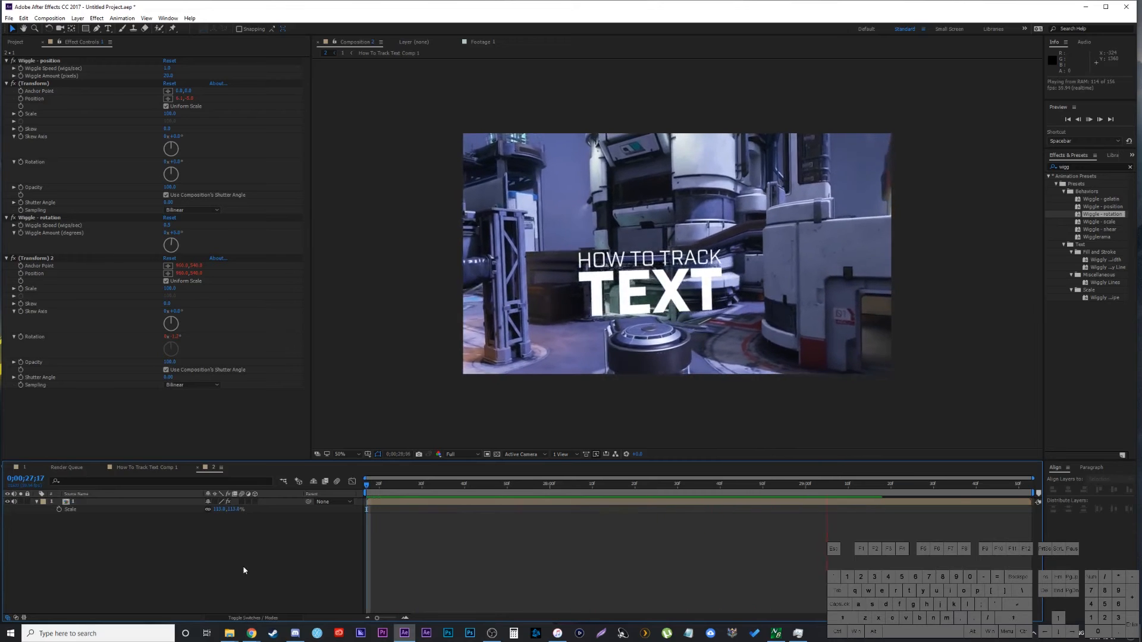